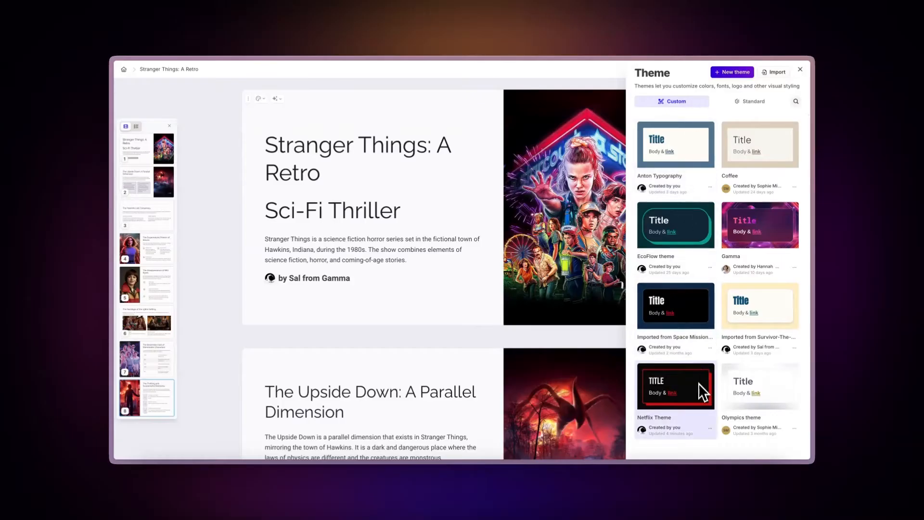
Apply the Netflix Theme card from the Custom tab and return to the workspace home.
click(675, 386)
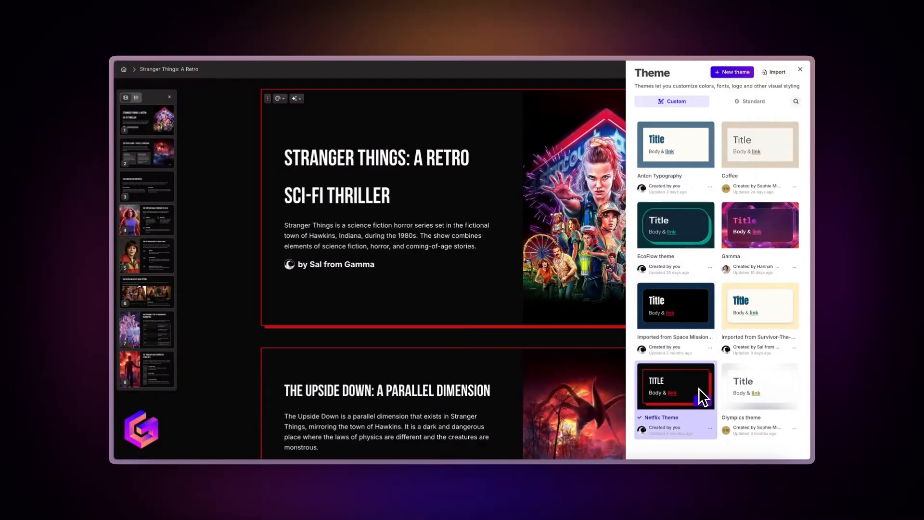
click(800, 69)
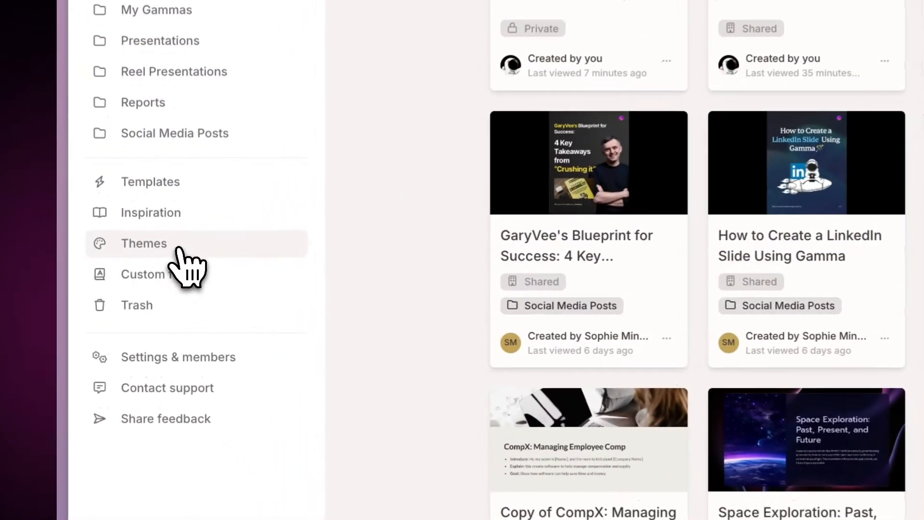
From the workspace Themes page, start a new theme and choose Build a theme.
click(144, 244)
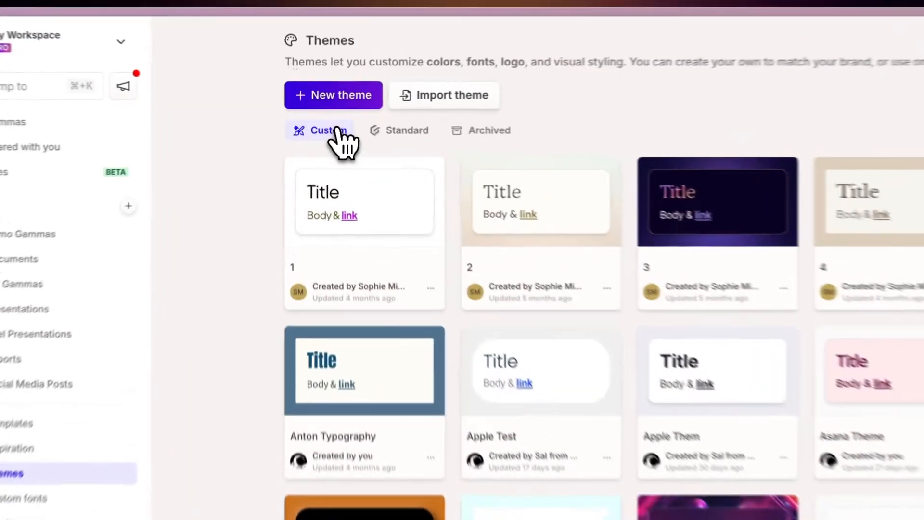
click(334, 95)
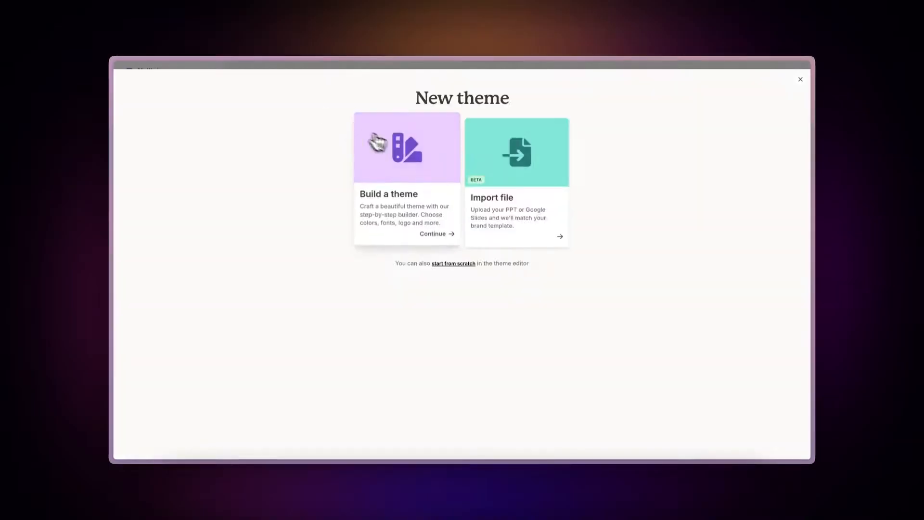
click(516, 152)
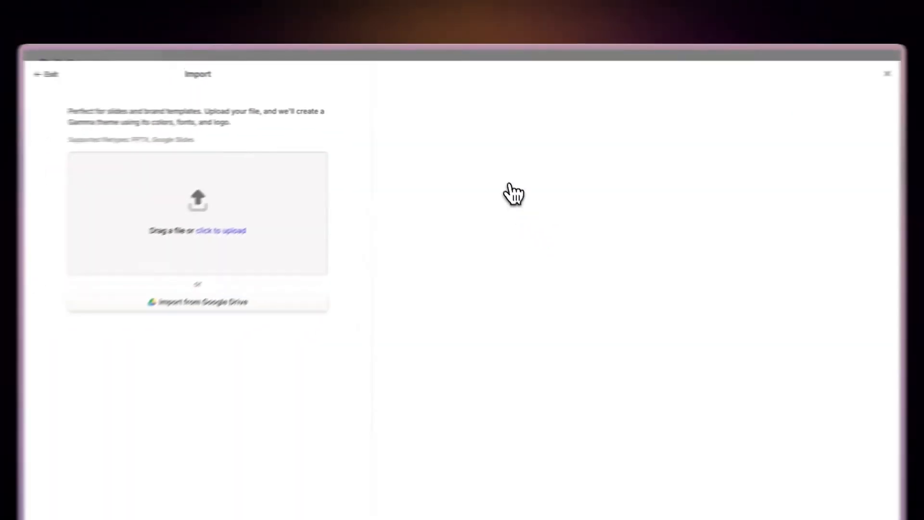
click(221, 231)
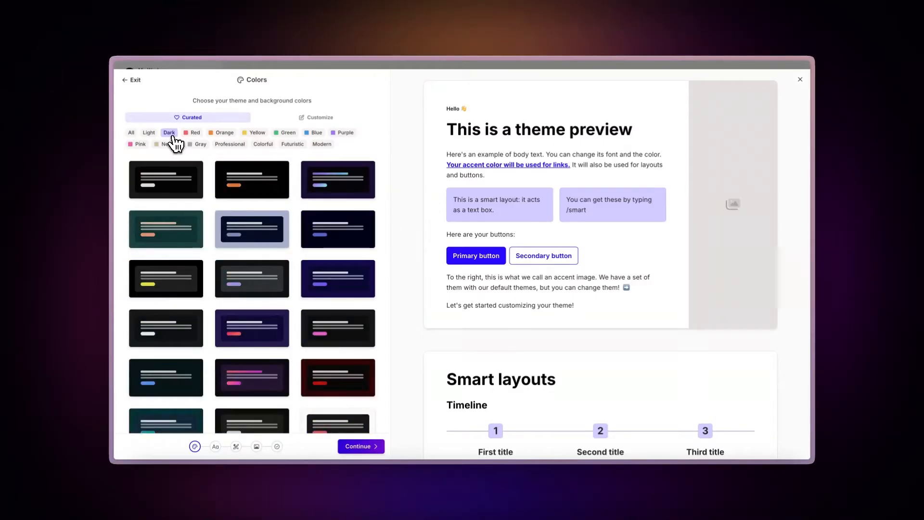
Preview curated palettes: light, dark purple gradient, Modern beige, Professional and dark navy.
click(149, 132)
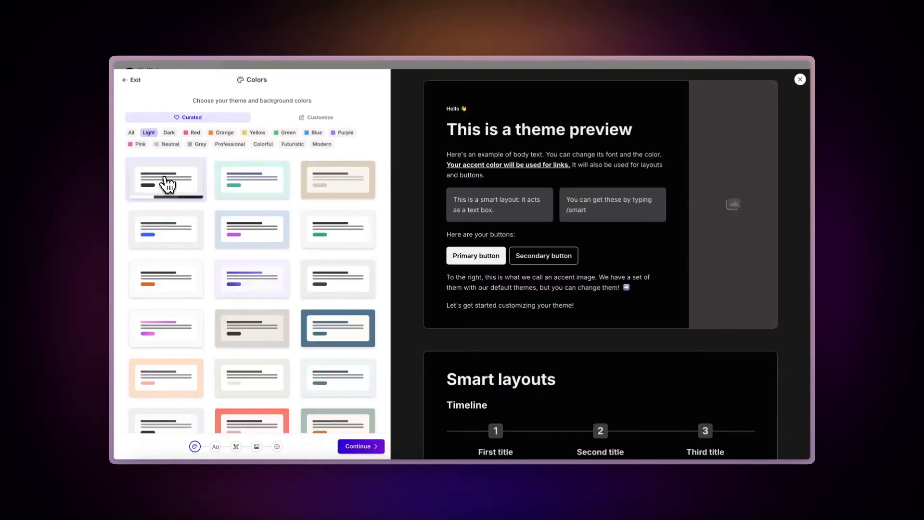
click(293, 144)
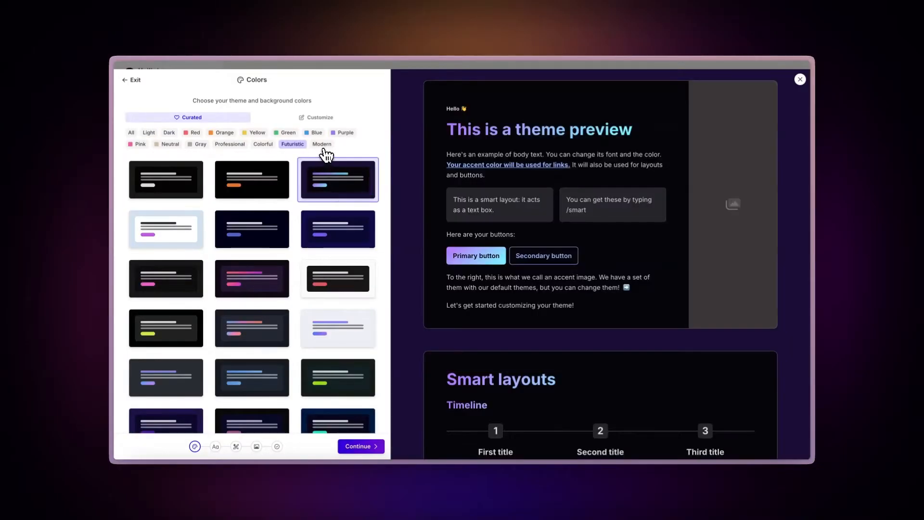
click(321, 144)
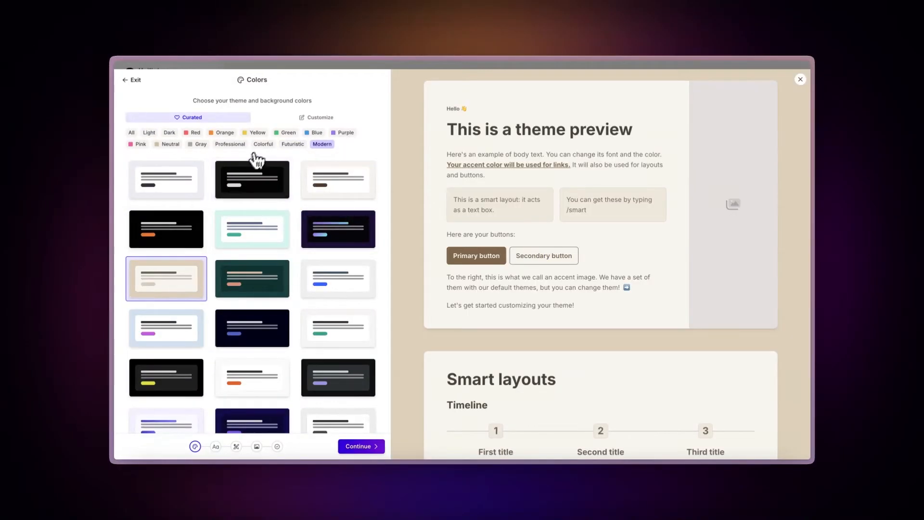
click(230, 144)
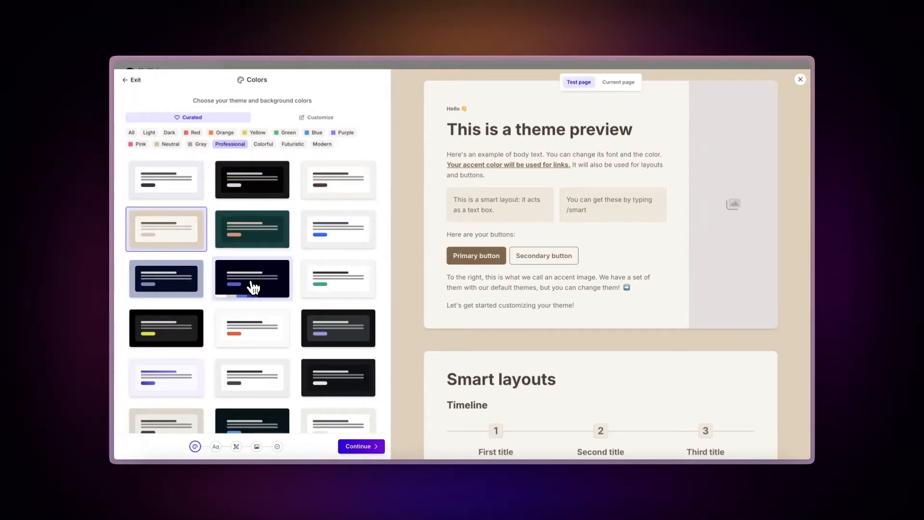
click(336, 127)
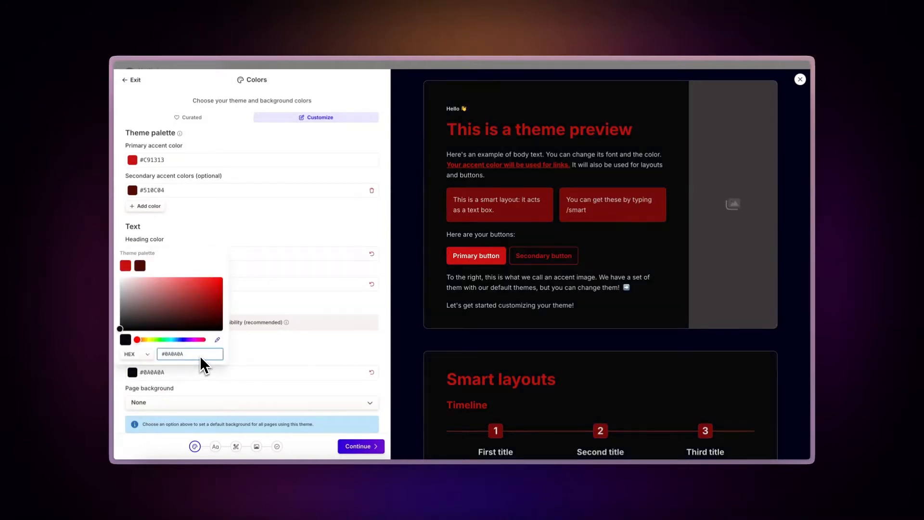
Set the theme background to near-black #0A0A0A alongside red accents #C91313 and #510C04.
click(250, 402)
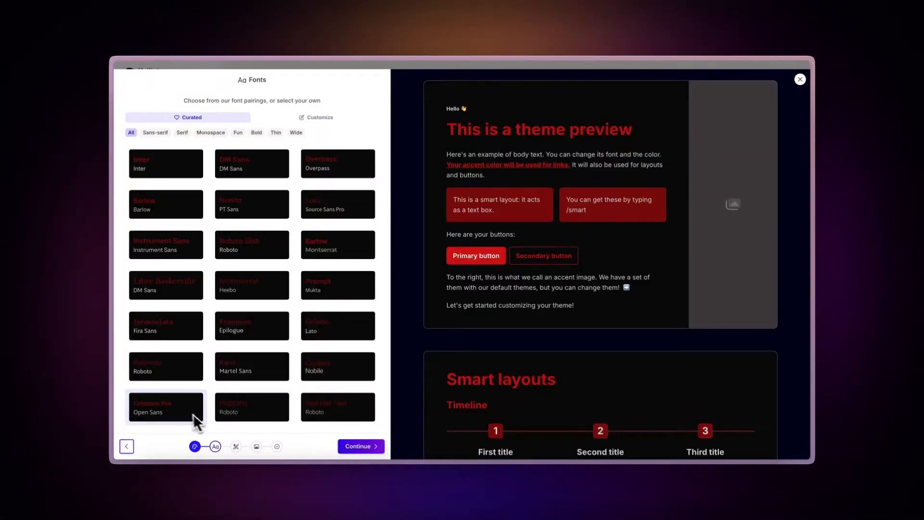
Continue to fonts, customize headings to Bebas Neue and set line height 1.35.
click(252, 407)
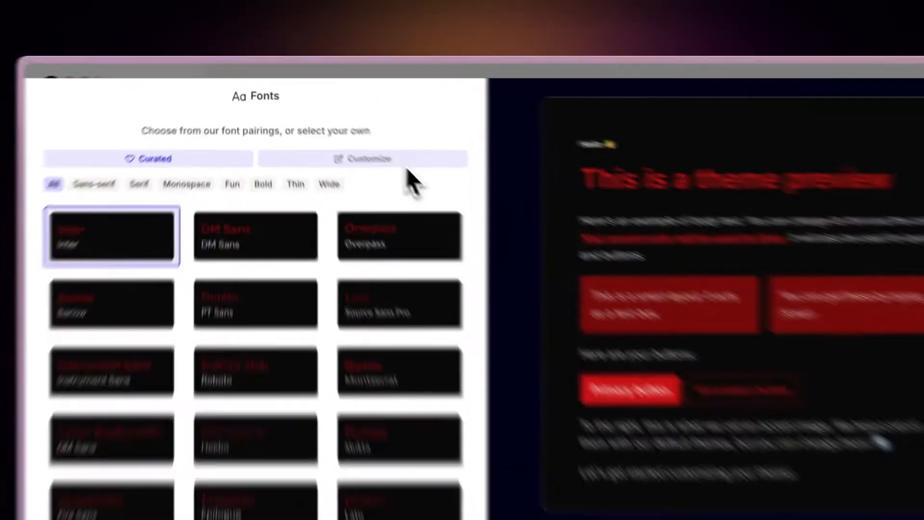
click(368, 158)
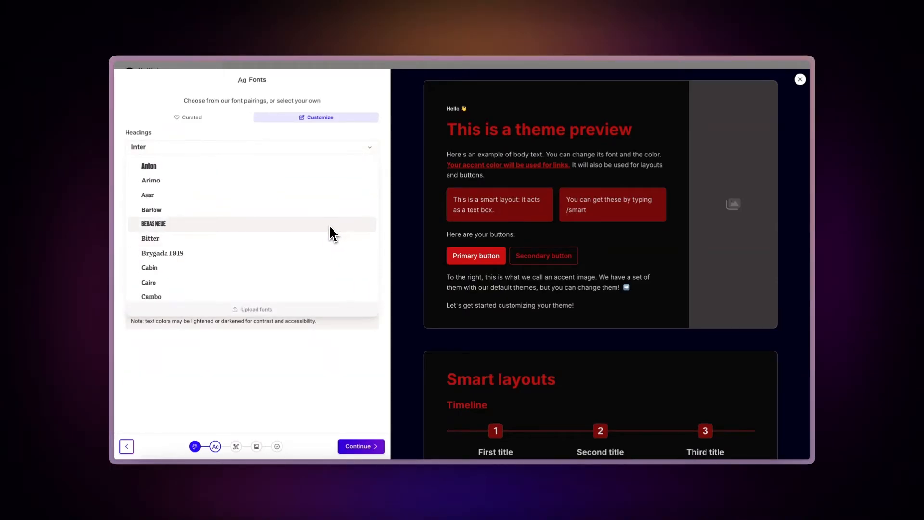
click(153, 224)
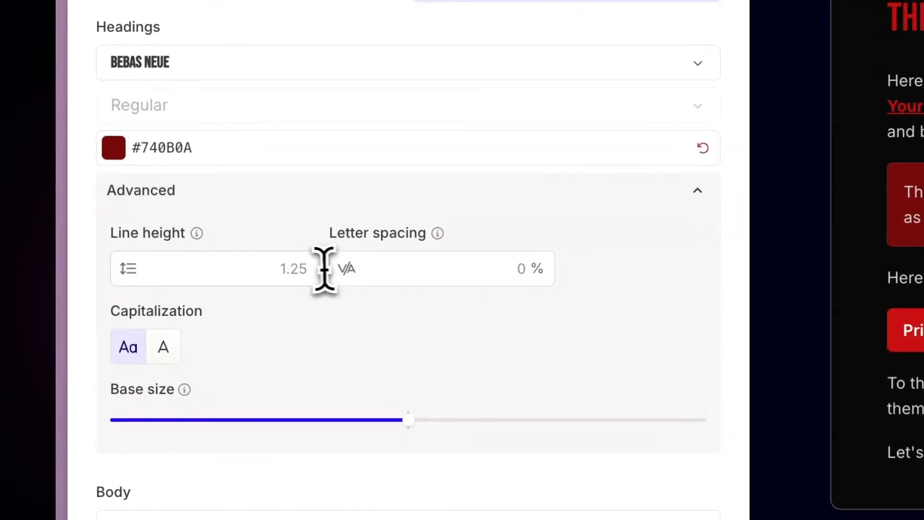
text(1.35)
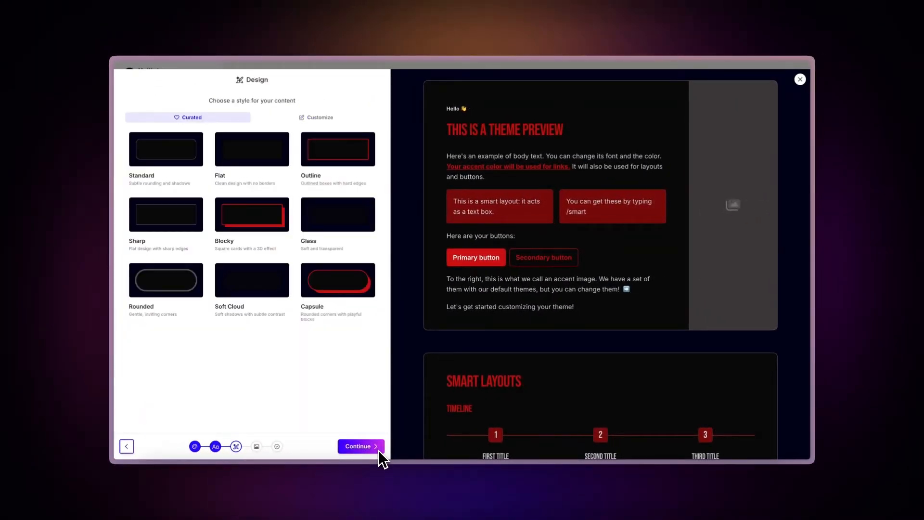
Style cards with fully rounded corners and fill blocks with the primary accent colour.
click(252, 214)
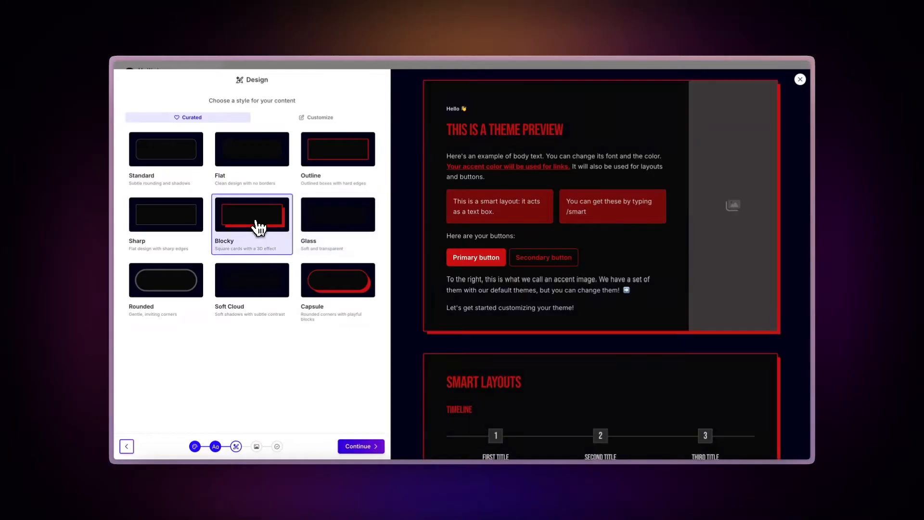
click(320, 117)
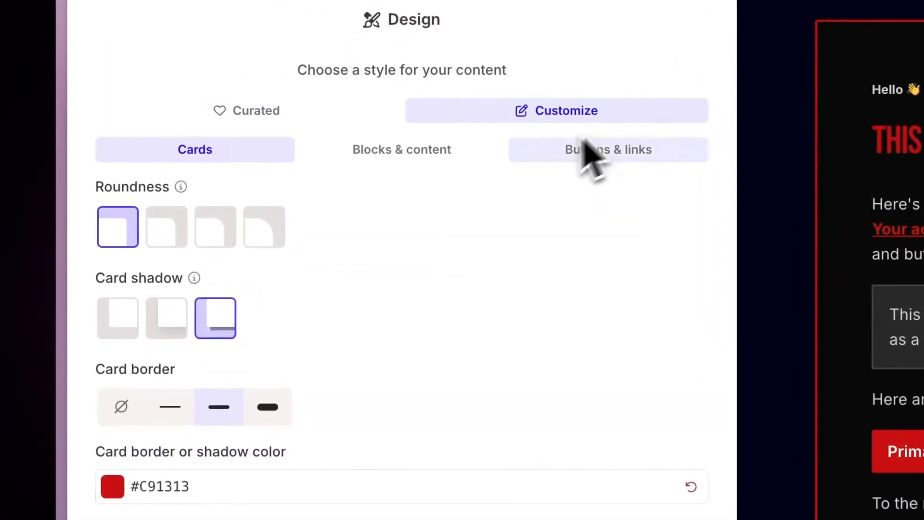
click(263, 227)
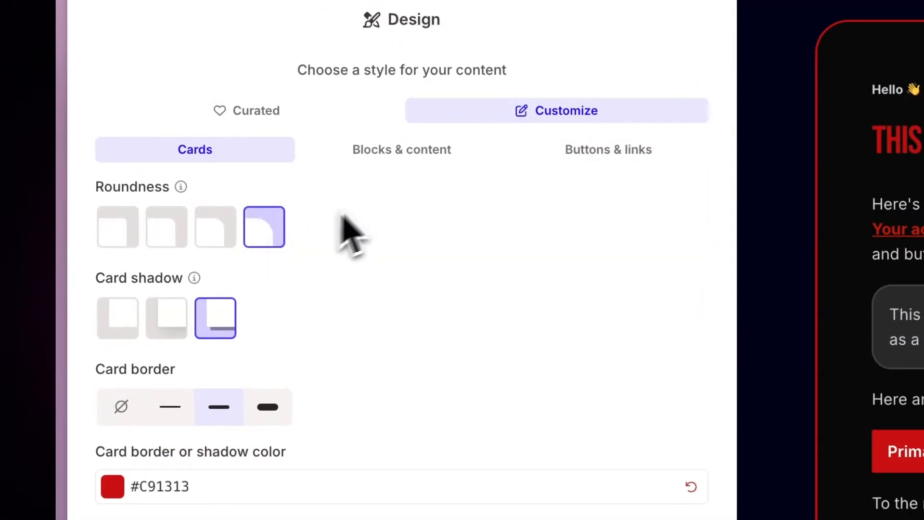
click(402, 149)
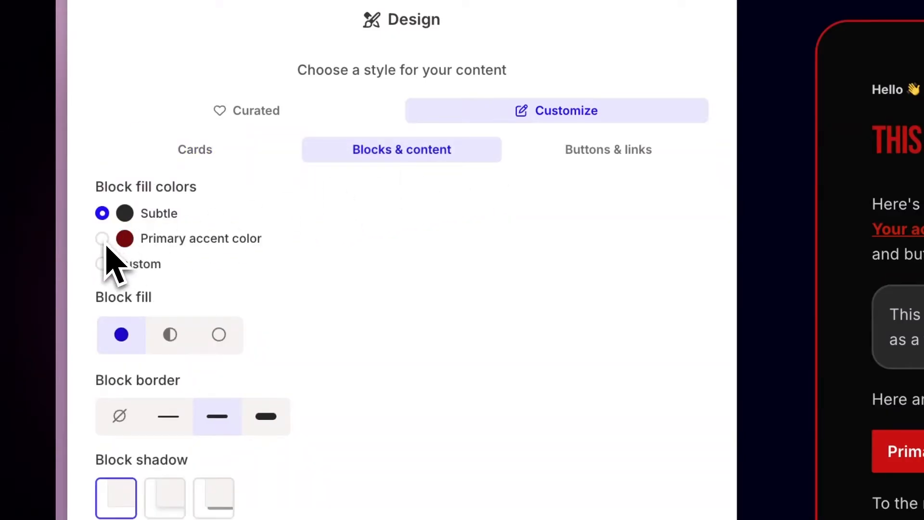
click(608, 149)
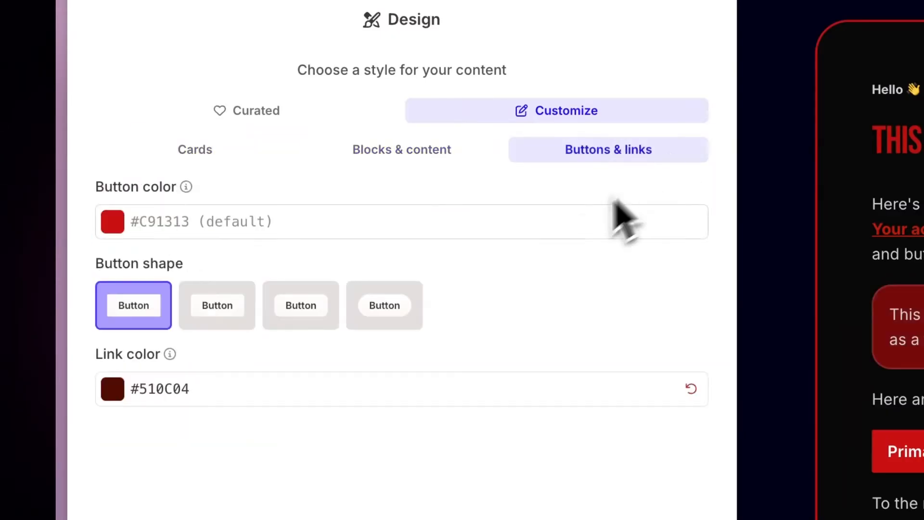
Set the link colour to the bright red #C91313 from the theme palette.
click(384, 305)
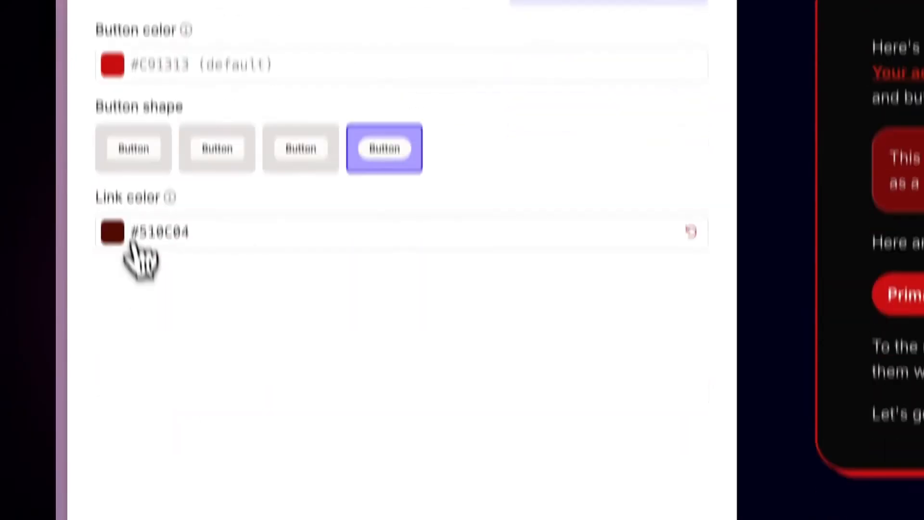
click(111, 231)
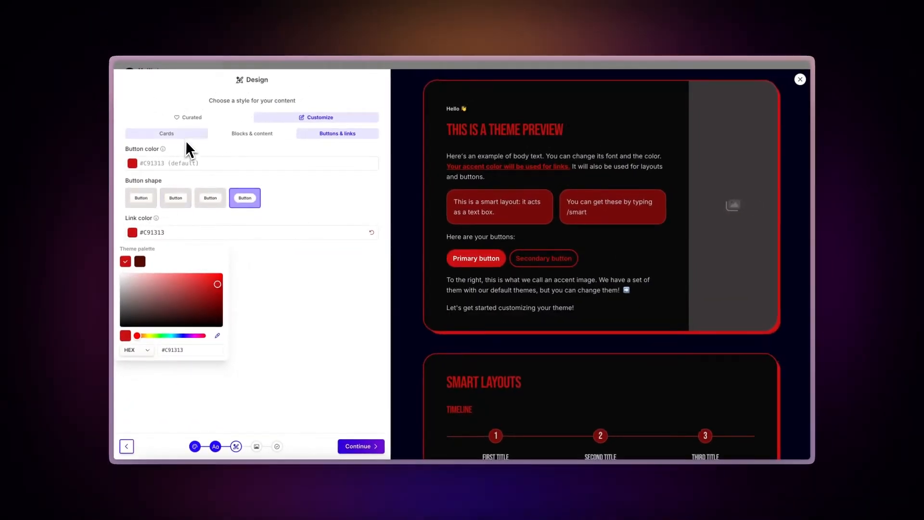
click(166, 134)
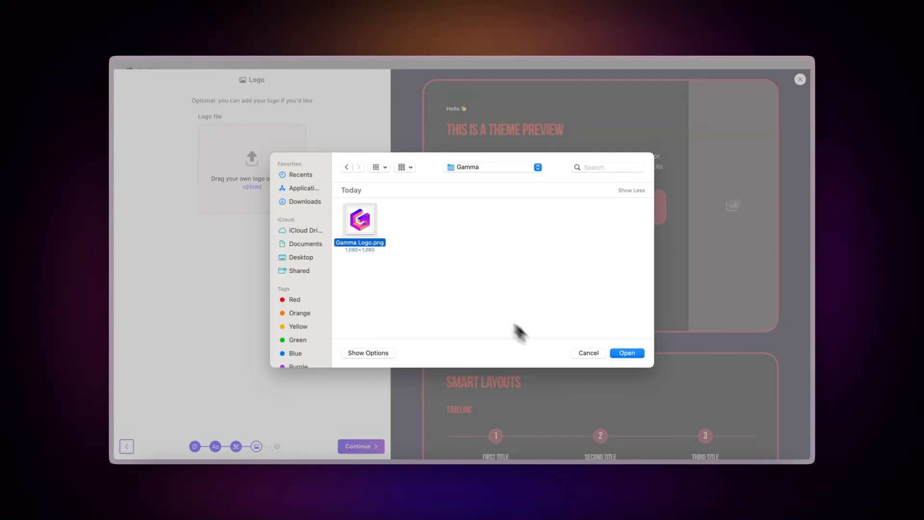
Upload Gamma Logo.png as the theme logo and continue to the naming step.
click(627, 353)
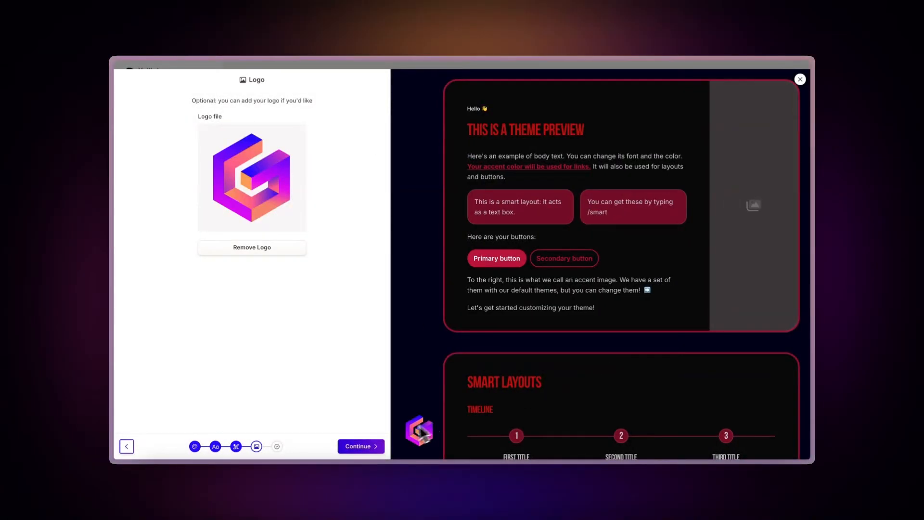
click(360, 446)
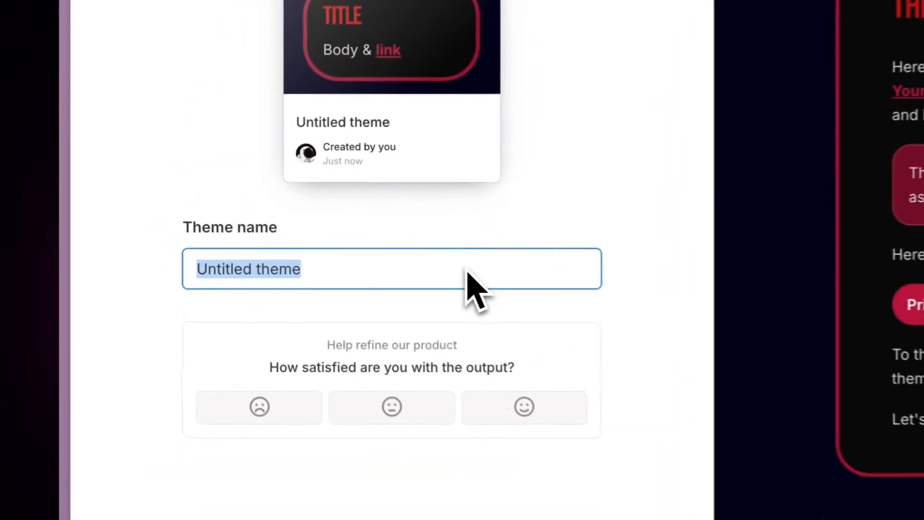
Name the theme 'Netflix Theme' and finish creating it.
text(Netflix The)
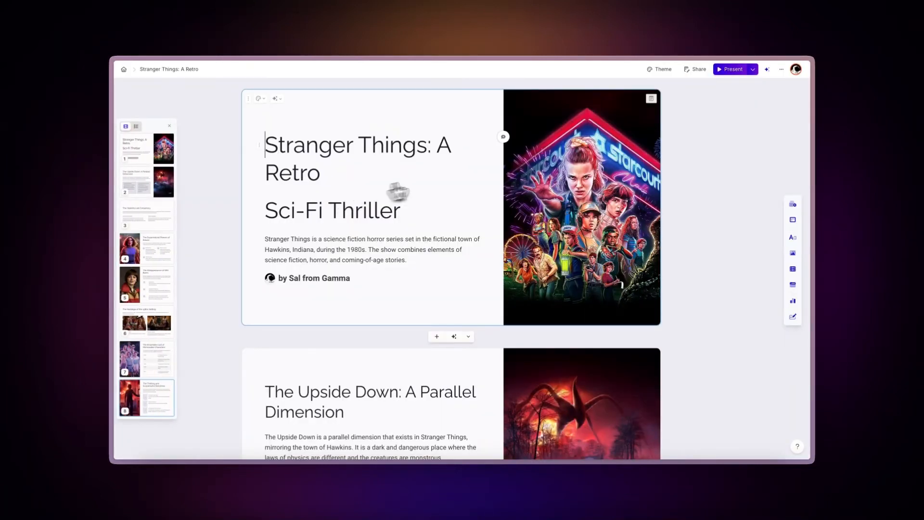
Choose Netflix Theme from the deck's theme list so it turns black and red.
click(658, 69)
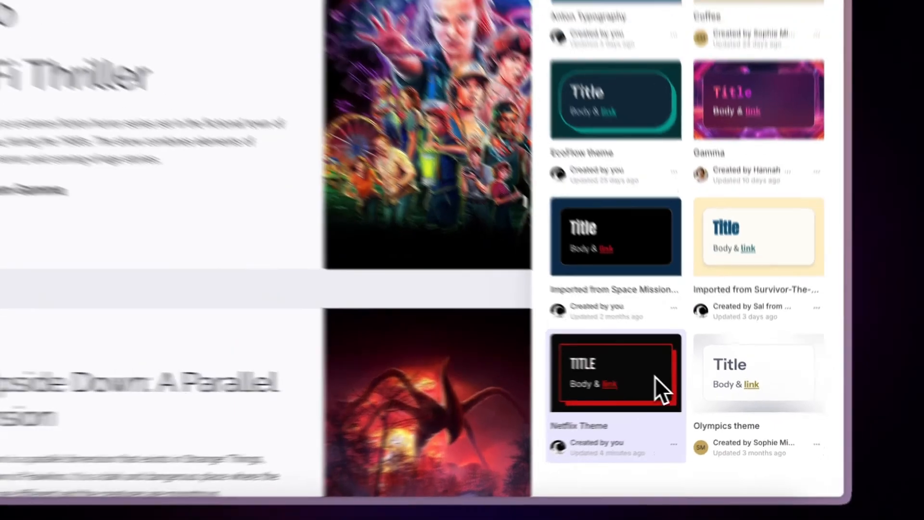
click(616, 373)
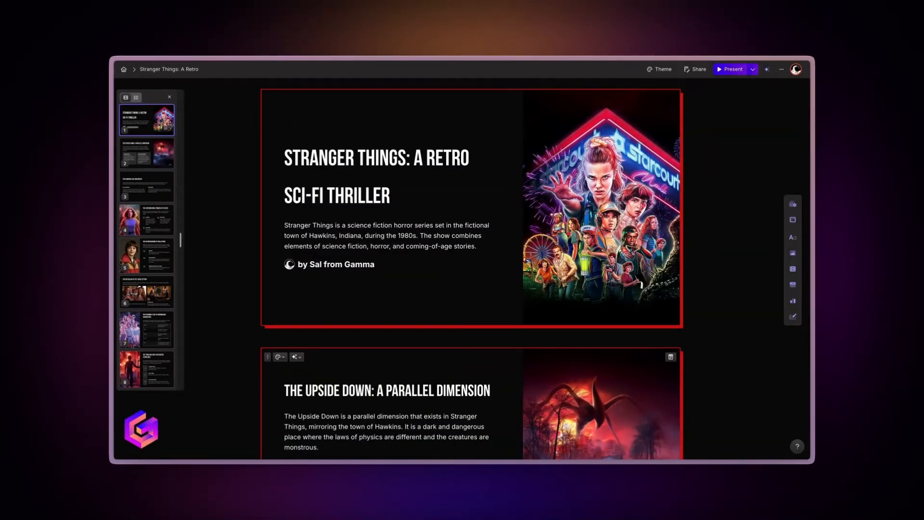
scroll(down, 3)
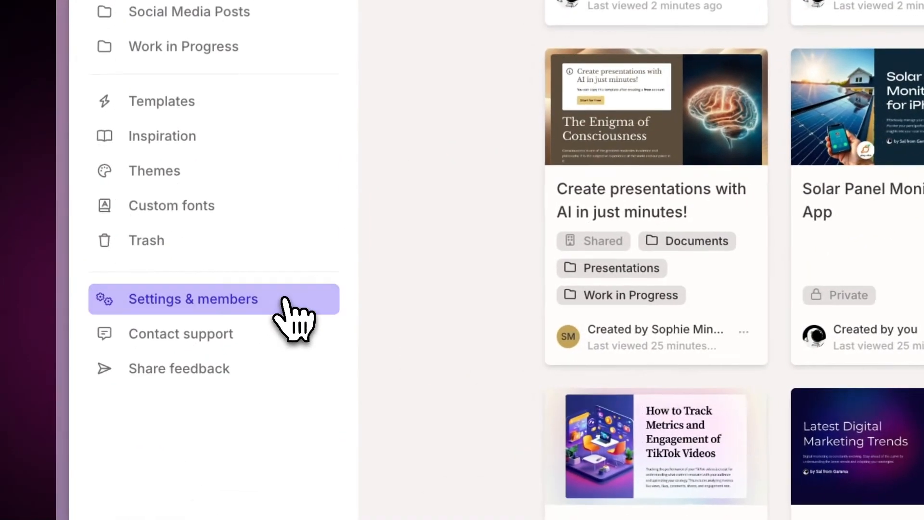
In Settings & members > Workspace defaults, set the default theme to Netflix Theme.
click(193, 299)
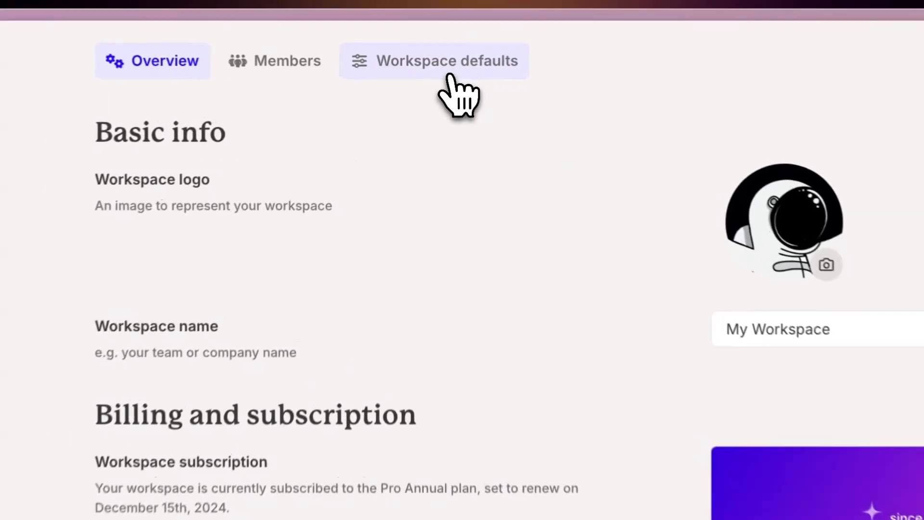
click(447, 60)
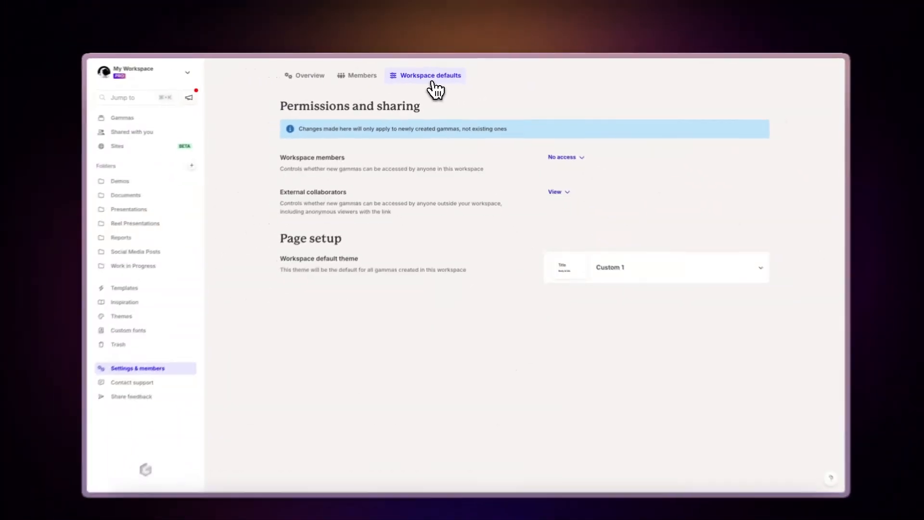
click(656, 268)
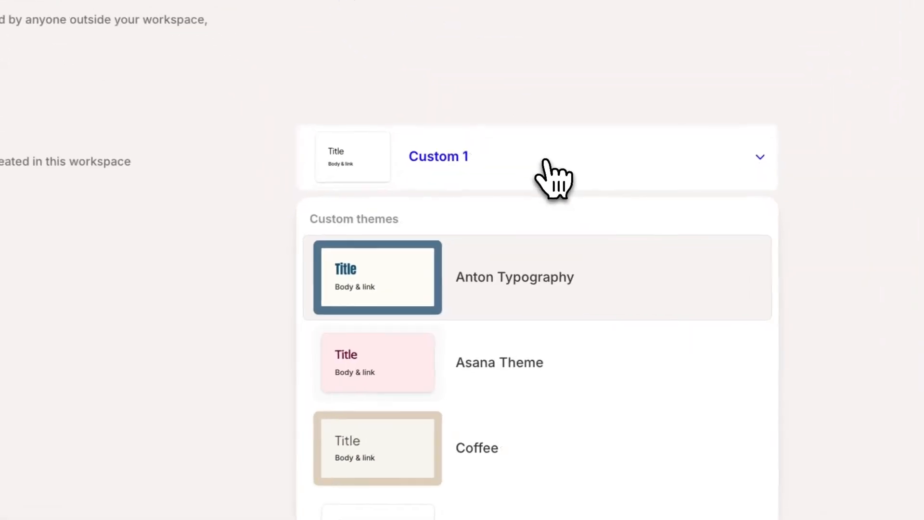
scroll(down, 3)
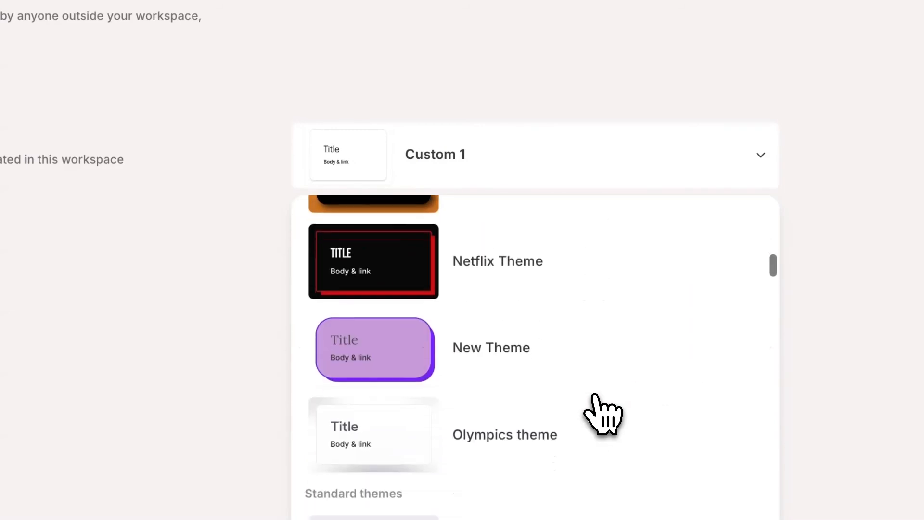
click(496, 261)
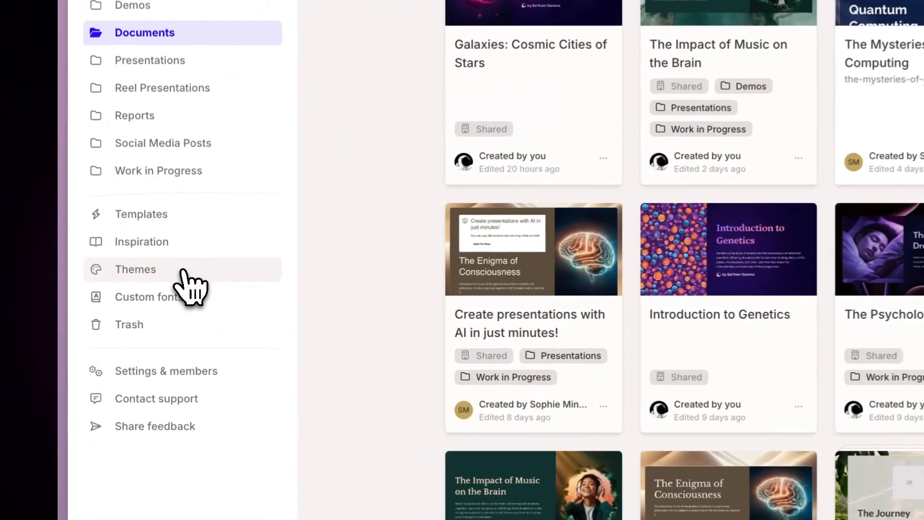
Archive Asana Theme from the Themes library and confirm, so new gammas cannot use it.
click(134, 269)
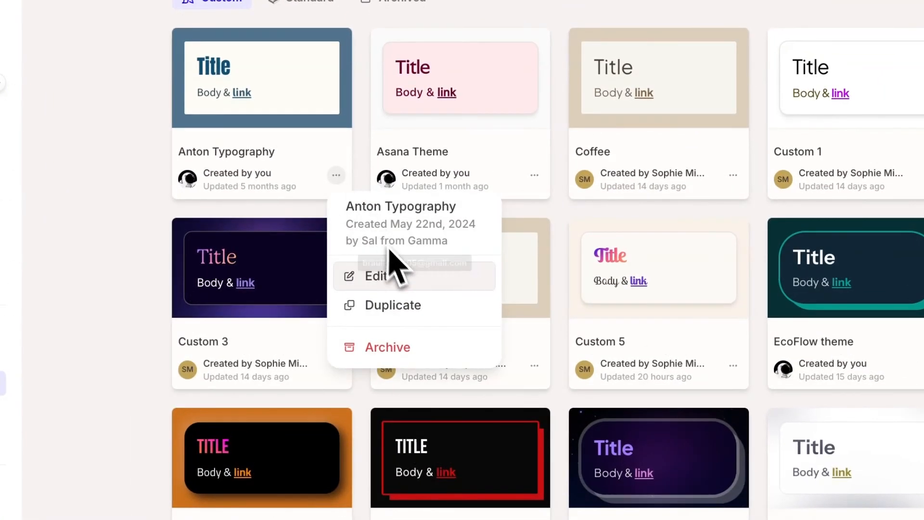
click(375, 276)
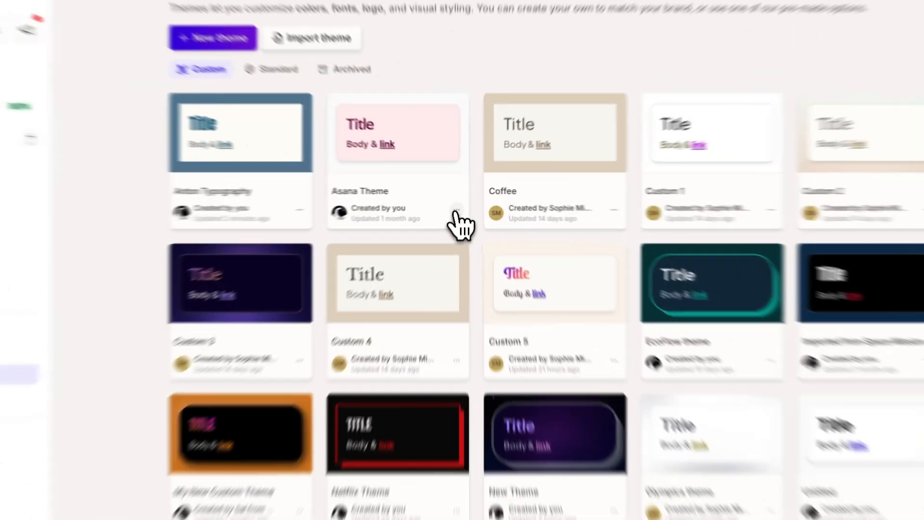
click(455, 218)
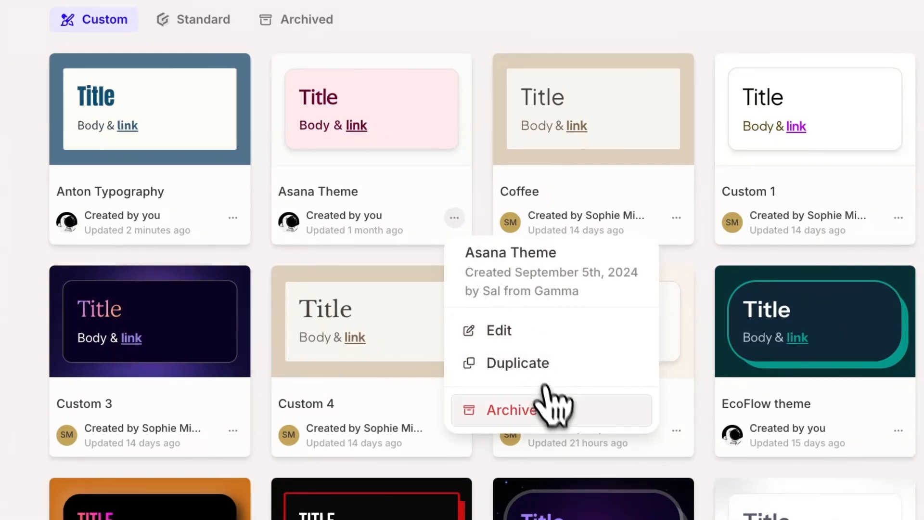
click(514, 410)
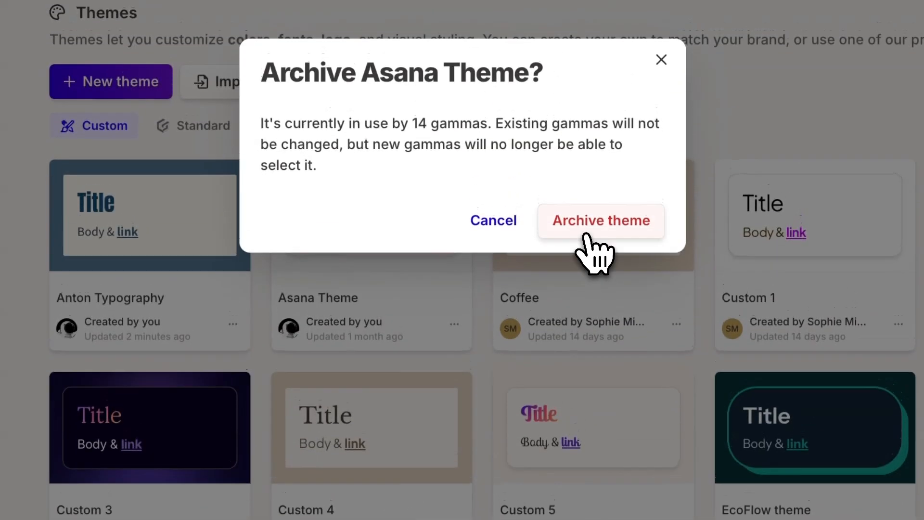
click(600, 221)
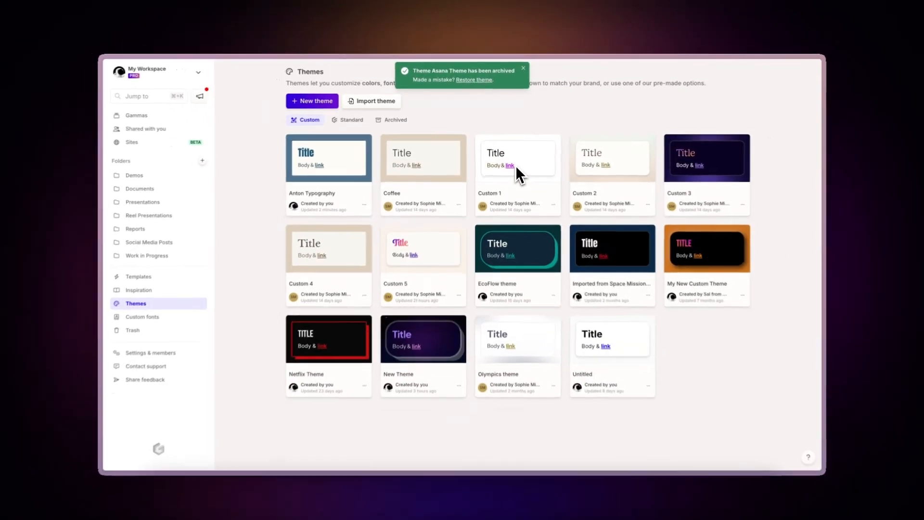
click(312, 100)
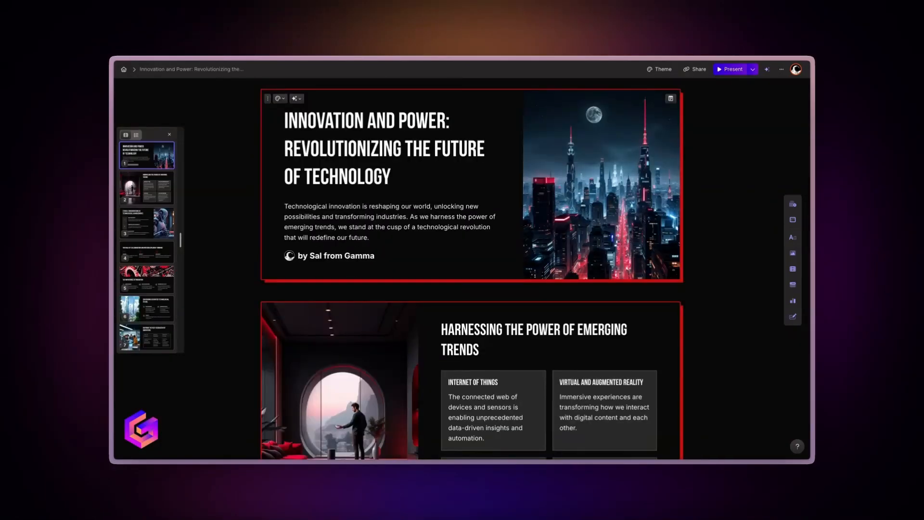
Scroll the Innovation and Power deck to the 'Harnessing the Power of Emerging Trends' slide.
scroll(down, 3)
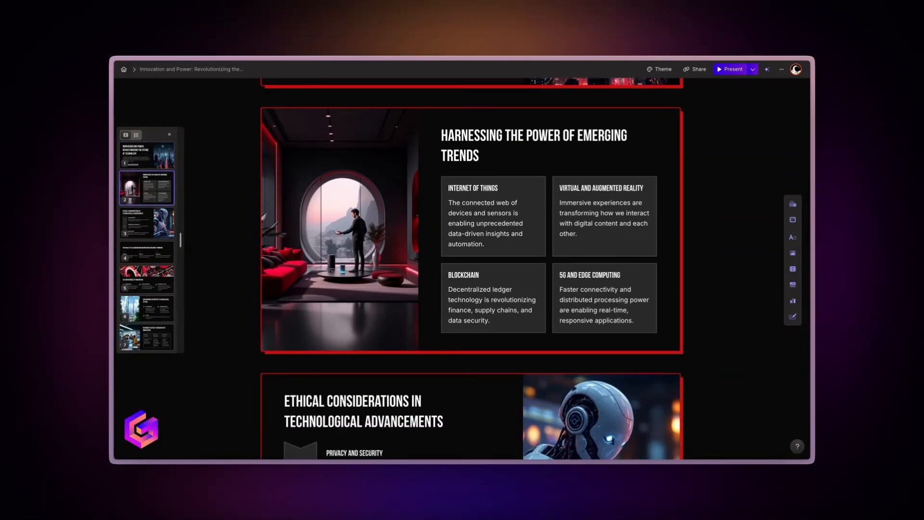